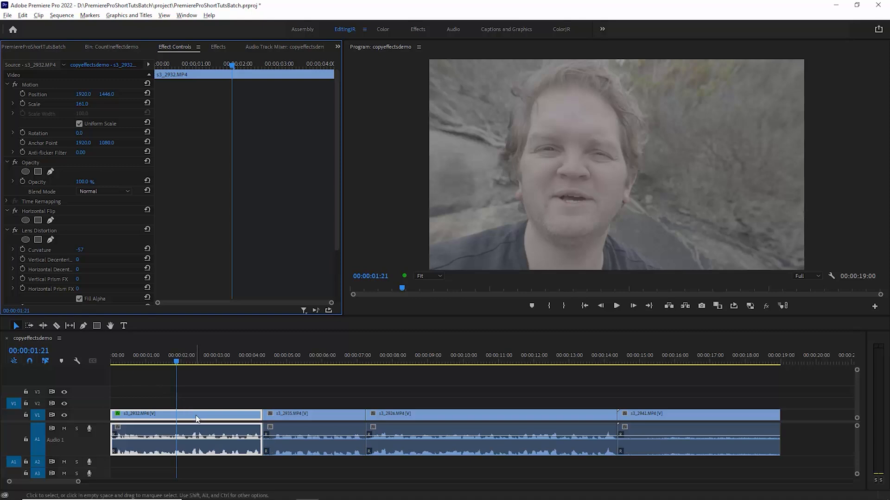
- Copy the first clip with its settings and bring up the second clip's context actions
right_click(196, 419)
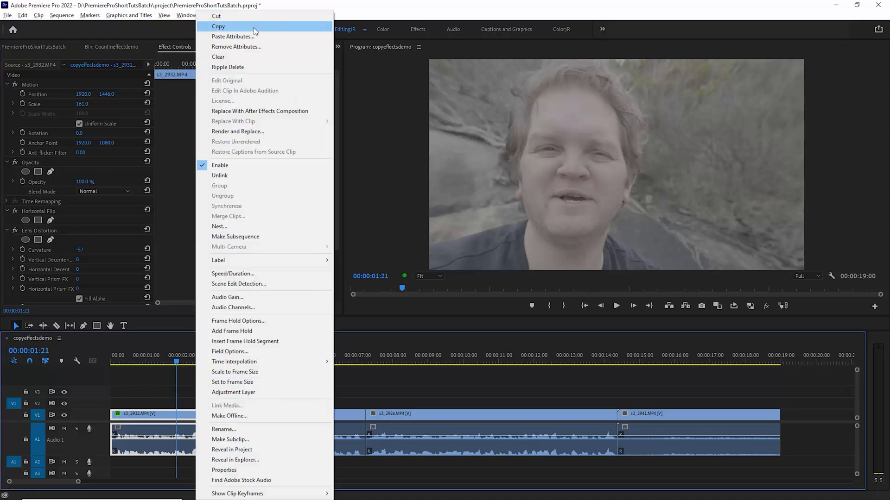
left_click(217, 26)
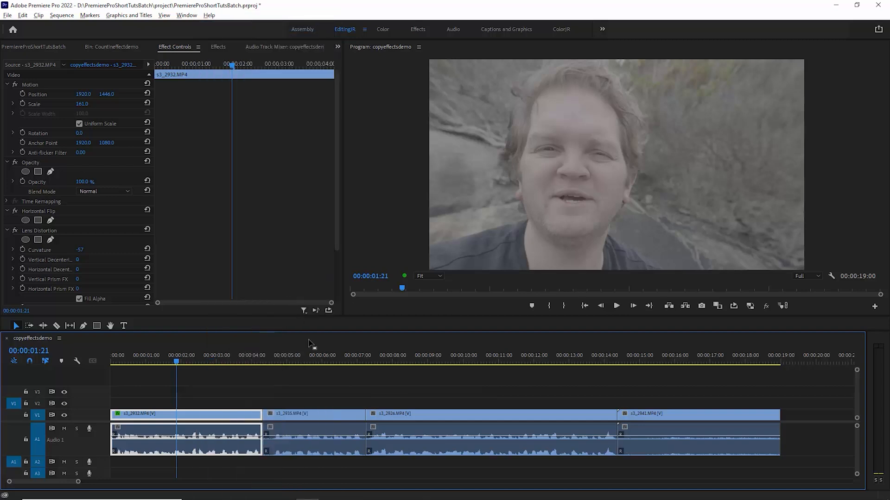
left_click(313, 415)
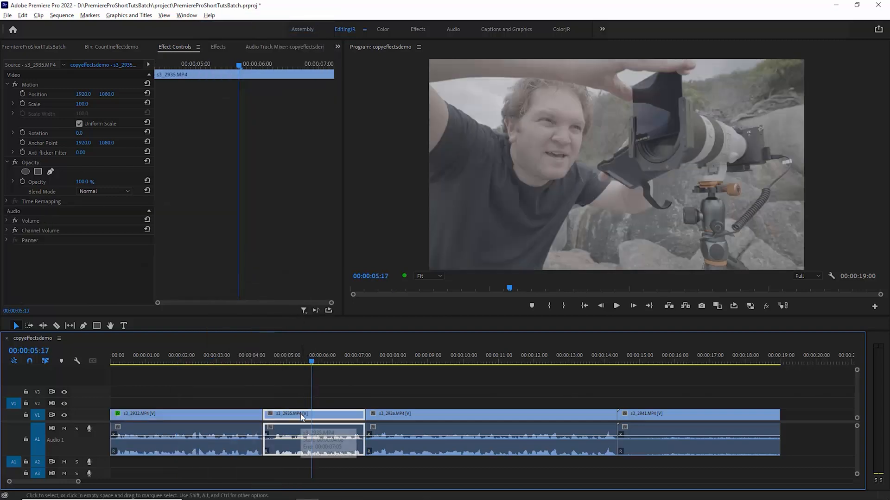
right_click(302, 416)
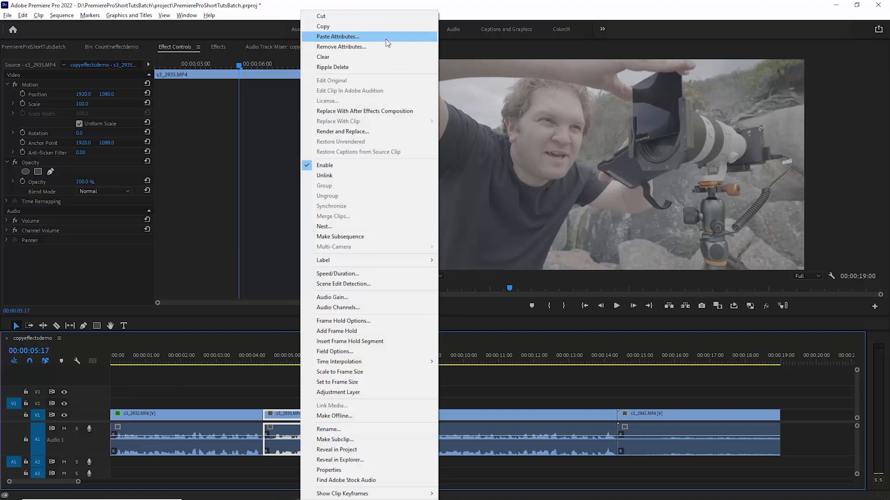
- Paste Attributes onto the second clip with Motion and Horizontal Flip checked, Lens Distortion unchecked
left_click(337, 36)
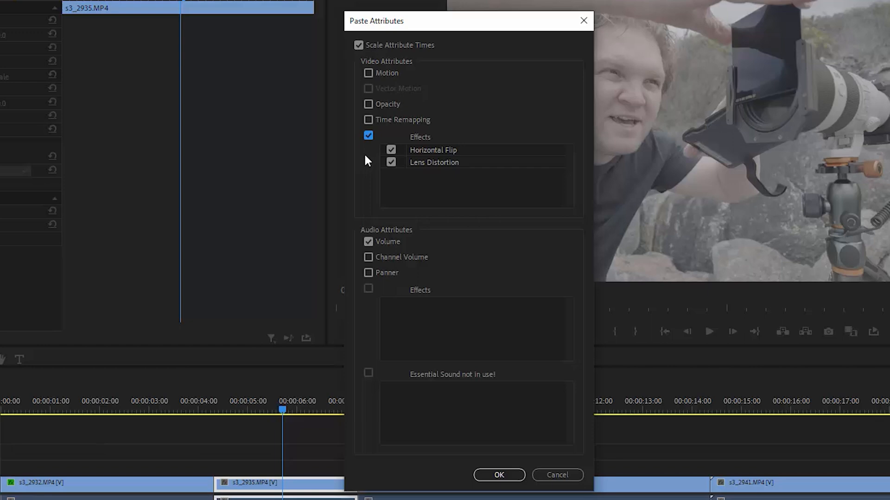
left_click(391, 163)
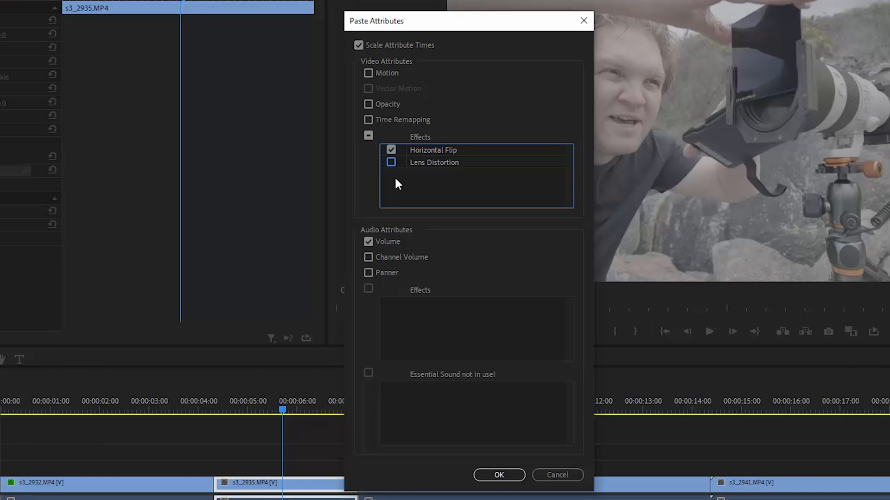
mouse_move(363, 77)
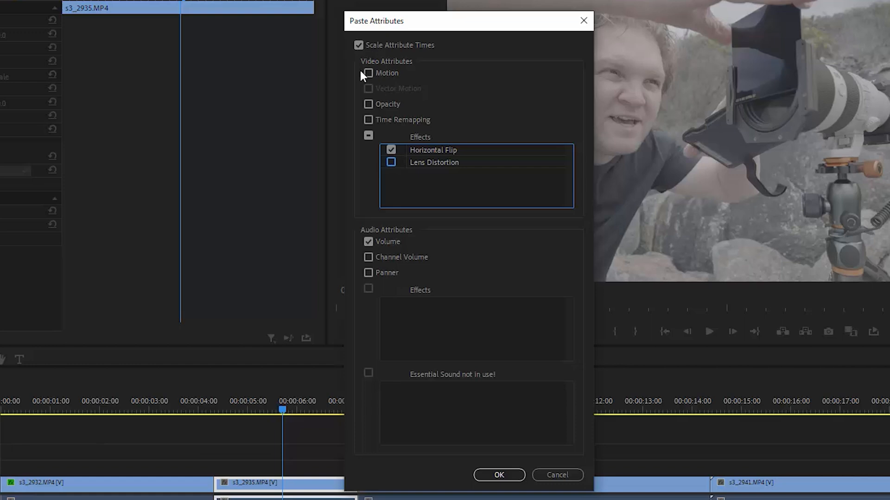
left_click(368, 72)
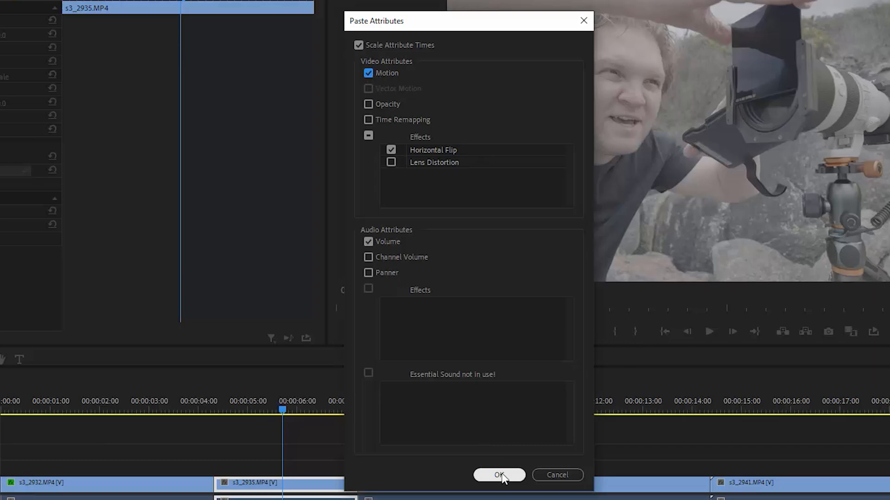
left_click(499, 474)
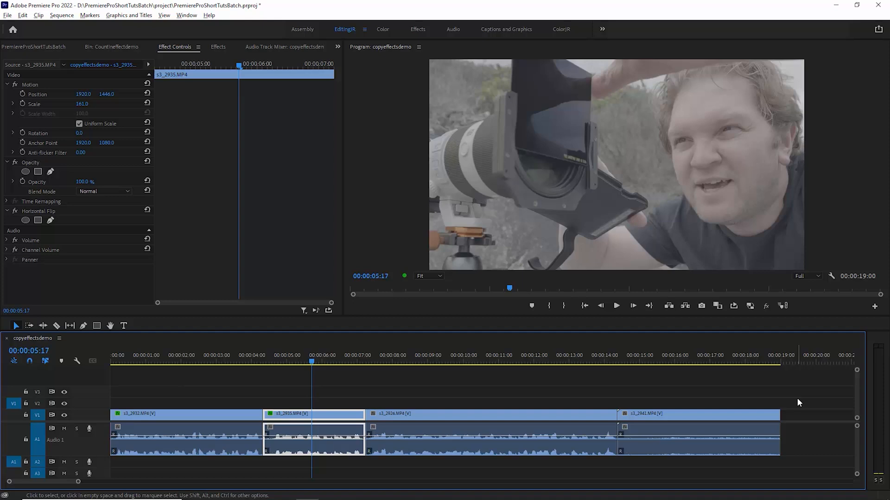
left_click(490, 414)
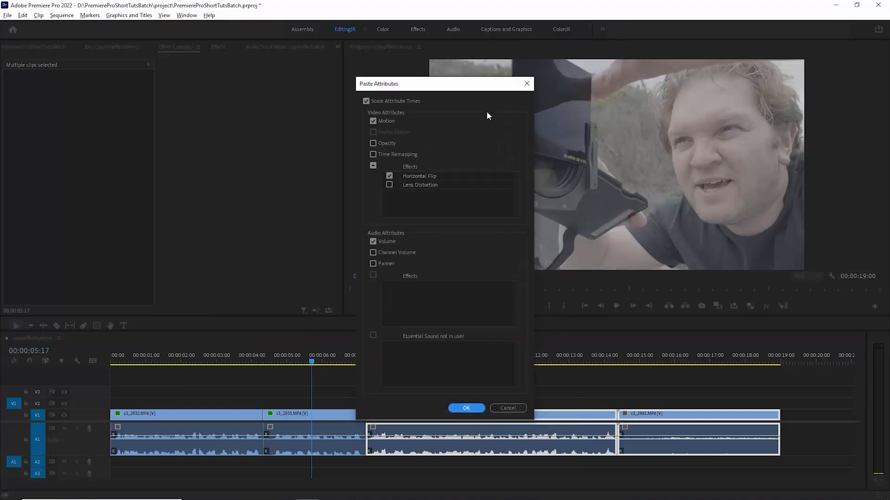
- Paste the motion settings onto the third and fourth clips with Horizontal Flip unchecked
left_click(389, 176)
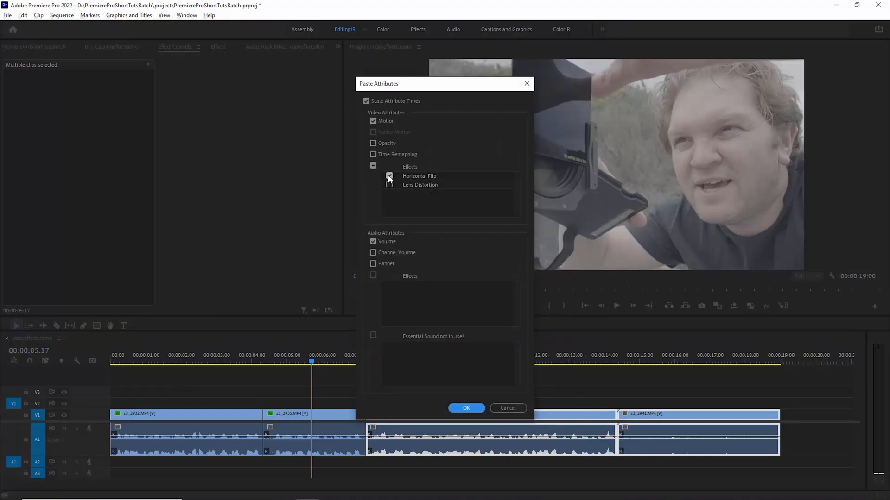
left_click(391, 176)
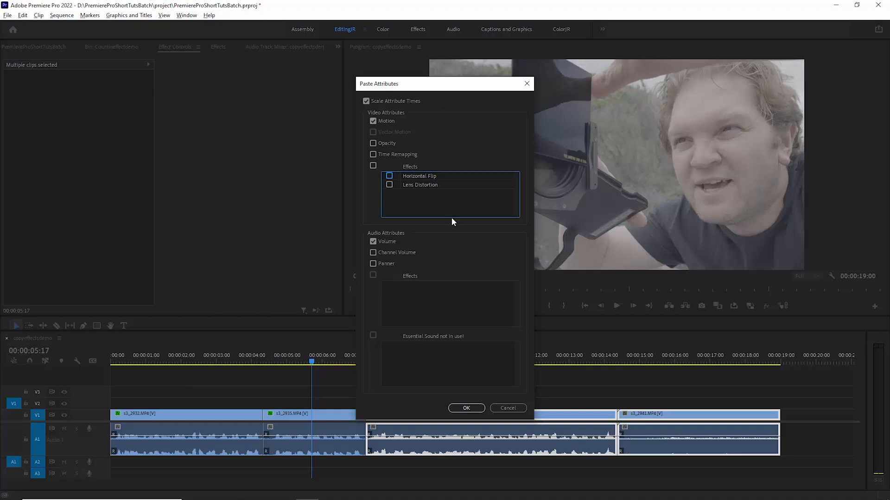
left_click(466, 407)
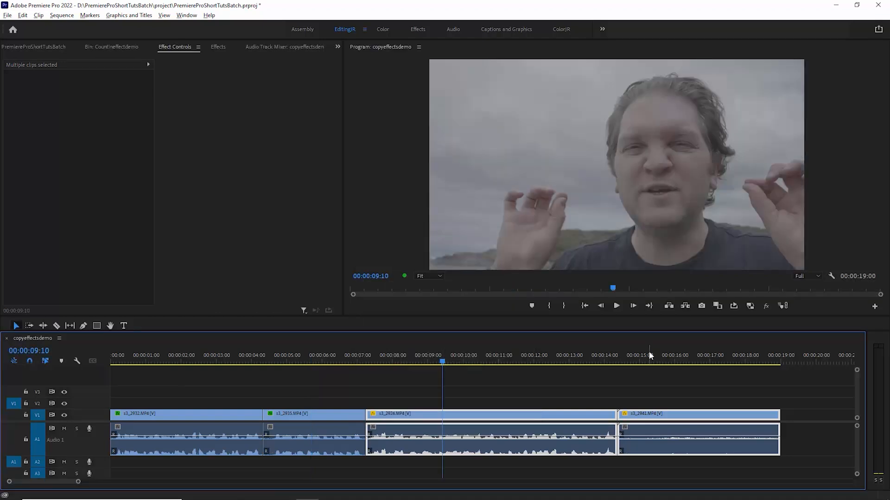